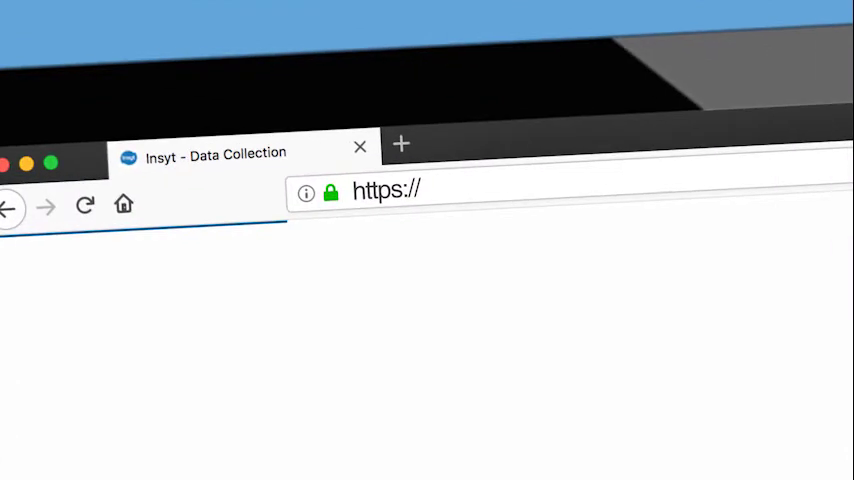
Navigate Firefox to insyt.esoko.com to load the Insyt site
{"action": "type", "text": "insyt.esoko.com"}
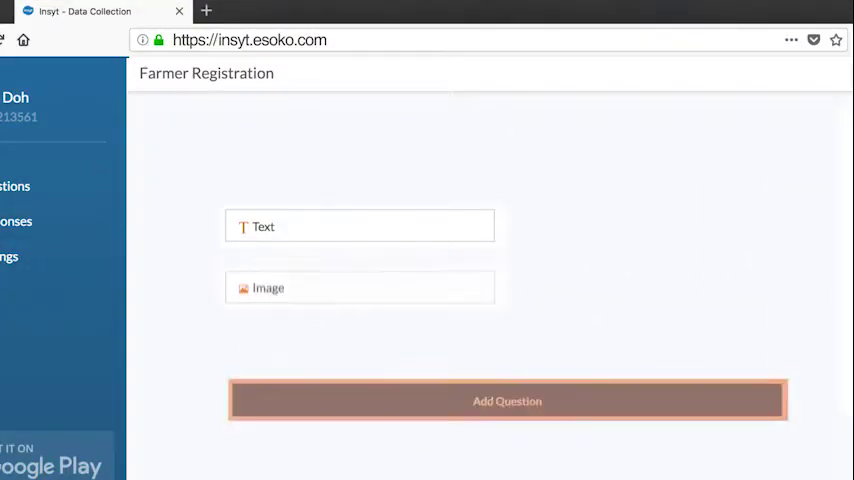
Add a new question to the Farmer Registration form
{"action": "left_click", "coordinate": [508, 400]}
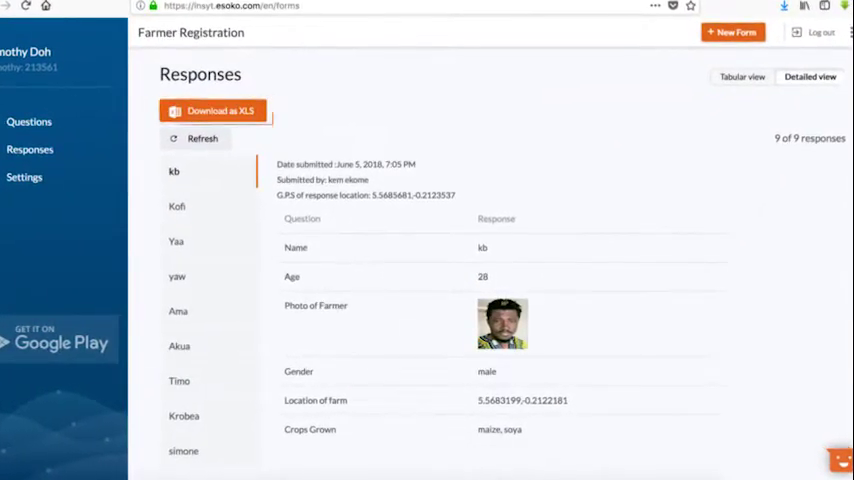
Download all Farmer Registration responses as an .xlsx spreadsheet
{"action": "left_click", "coordinate": [216, 110]}
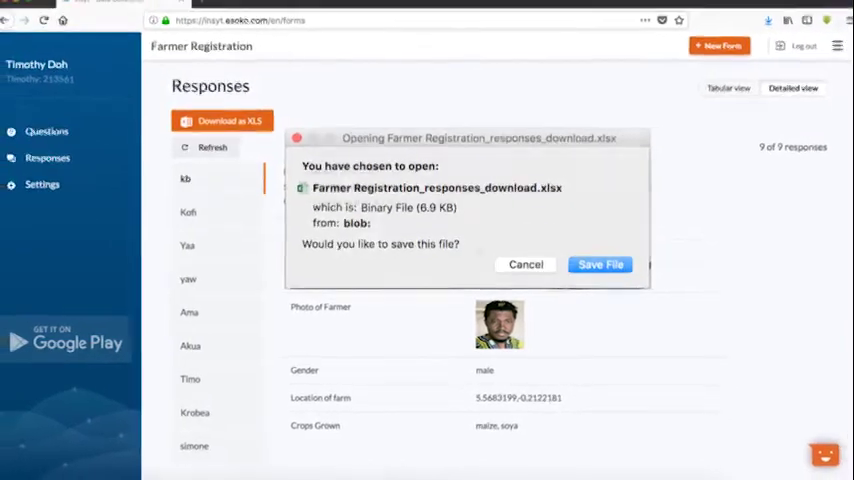